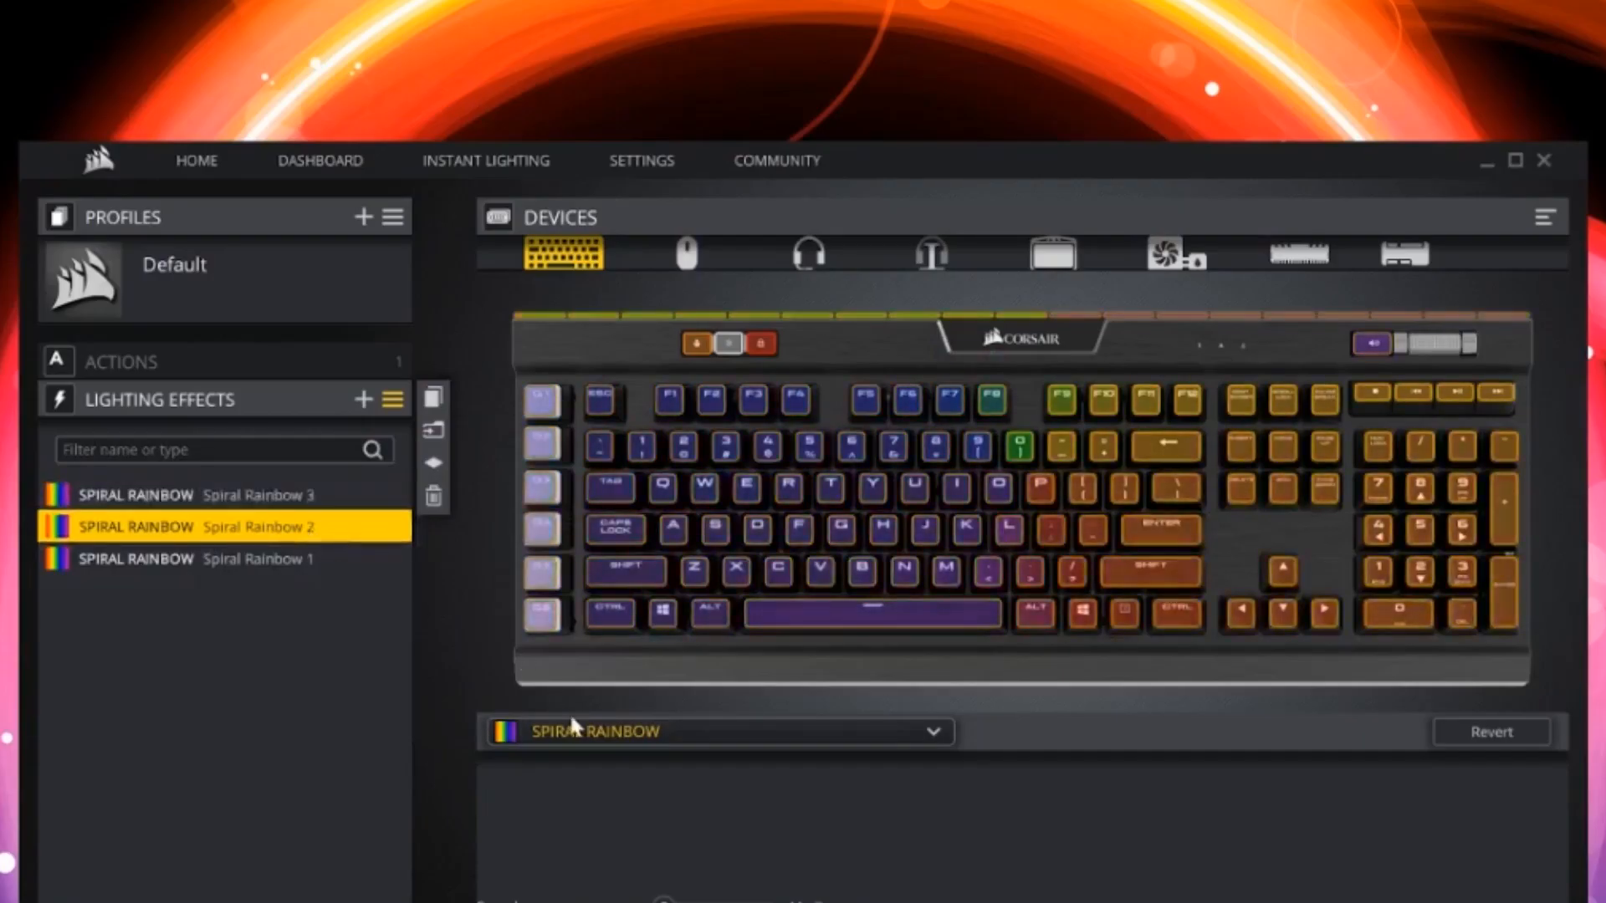
Step: Change the Spiral Rainbow 2 layer's effect to a white Static Color effect
click(205, 526)
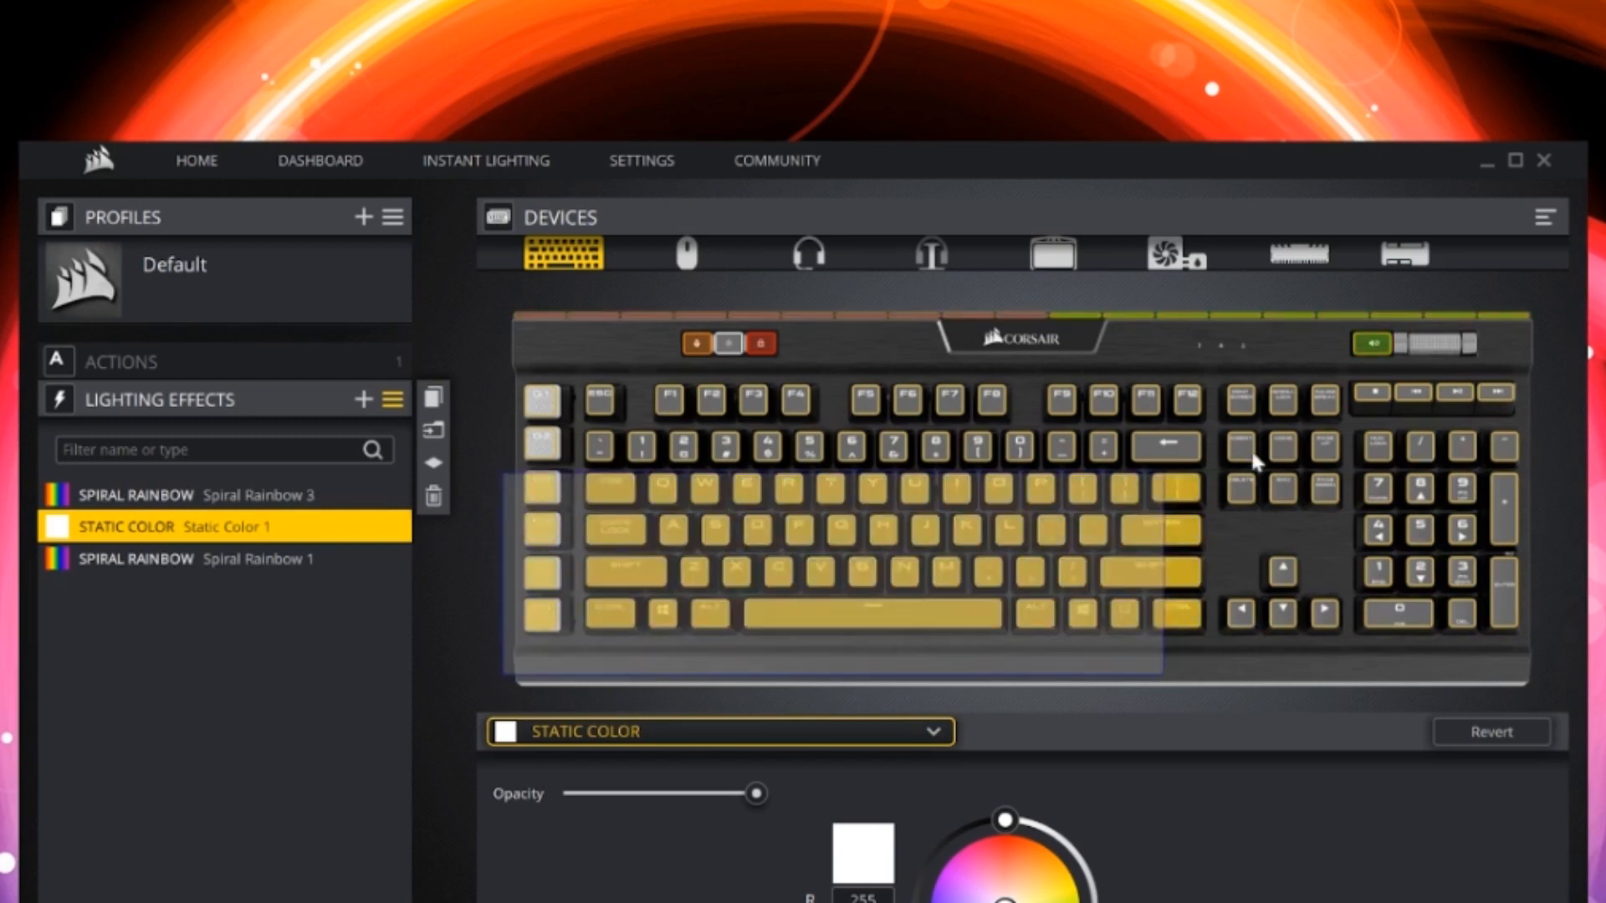